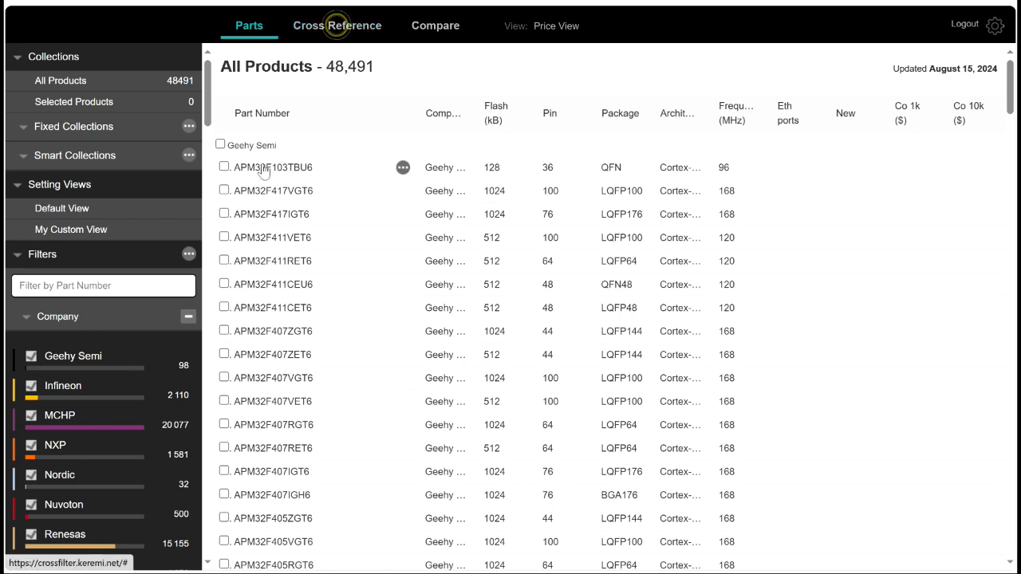
Run a cross-reference search for STM32F051C8T6, listing 241 comparable products
{"action": "left_click", "coordinate": [337, 25]}
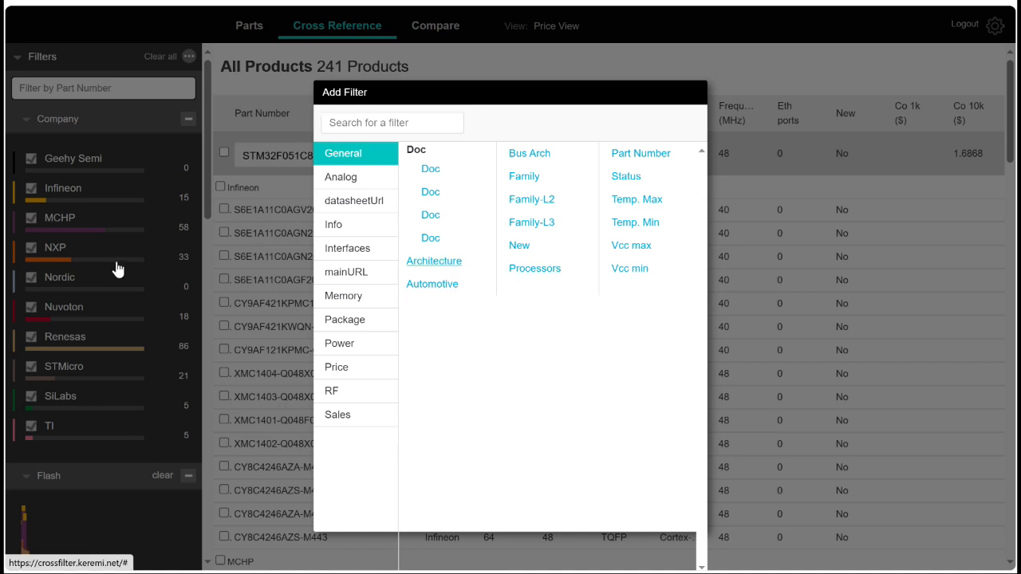
Add an Architecture filter to narrow the equivalents to one architecture
{"action": "left_click", "coordinate": [434, 261]}
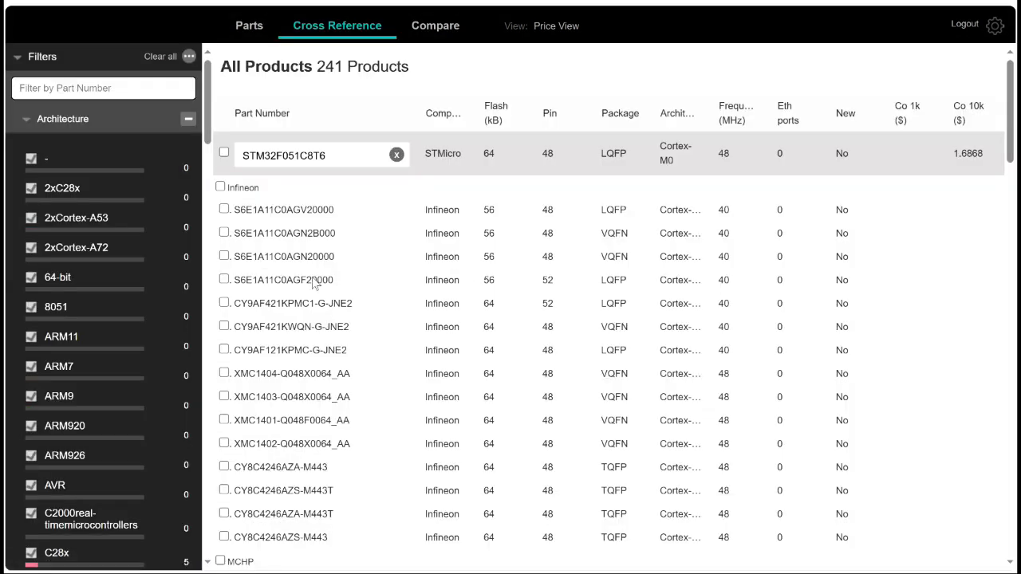
{"action": "scroll", "scroll_direction": "down", "scroll_amount": 3}
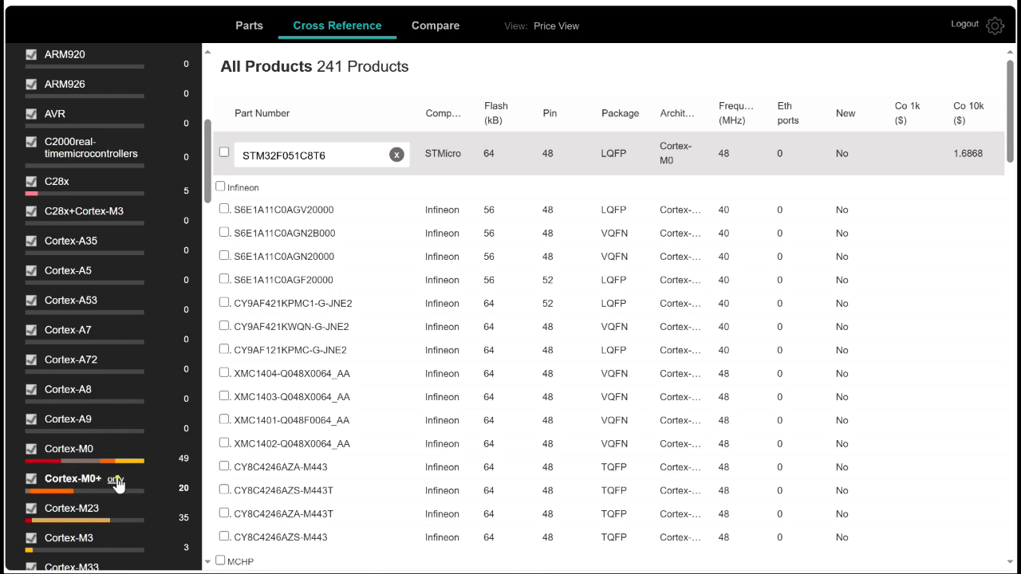
{"action": "left_click", "coordinate": [115, 479]}
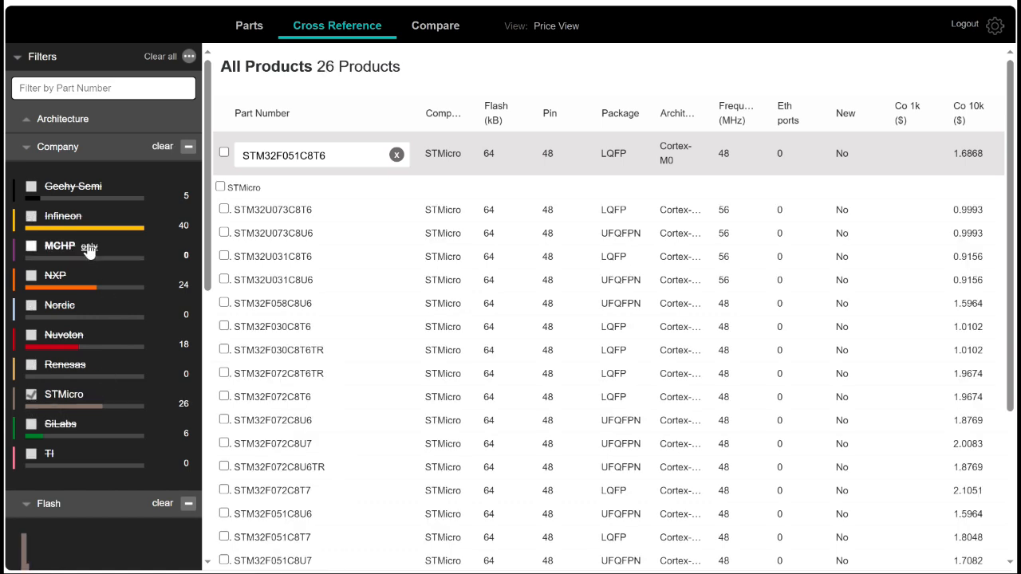
Keep STMicro and Geehy Semi, then compare APM32F051C8T6 with STM32F051C8T6
{"action": "left_click", "coordinate": [31, 186]}
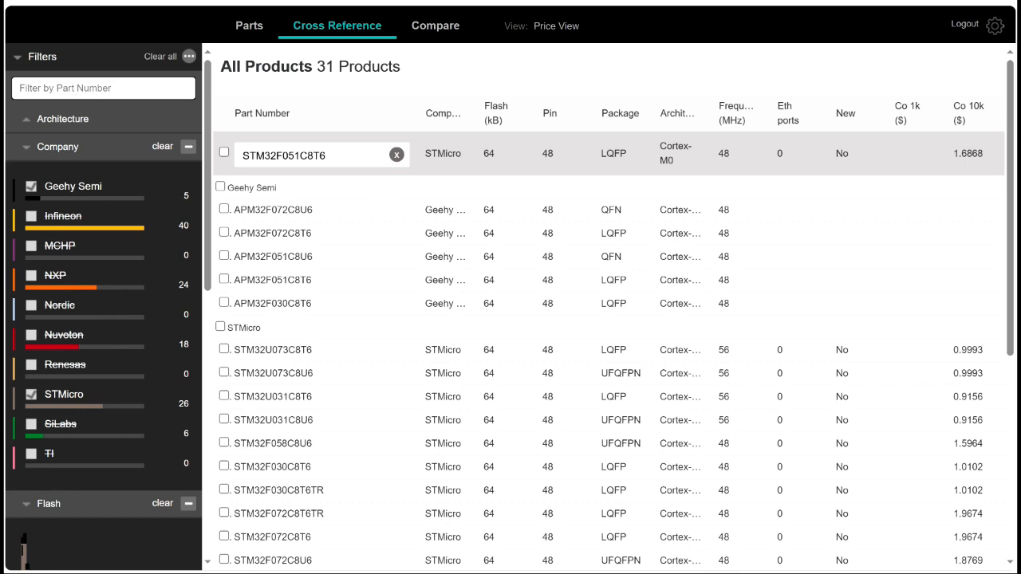
{"action": "left_click", "coordinate": [224, 318]}
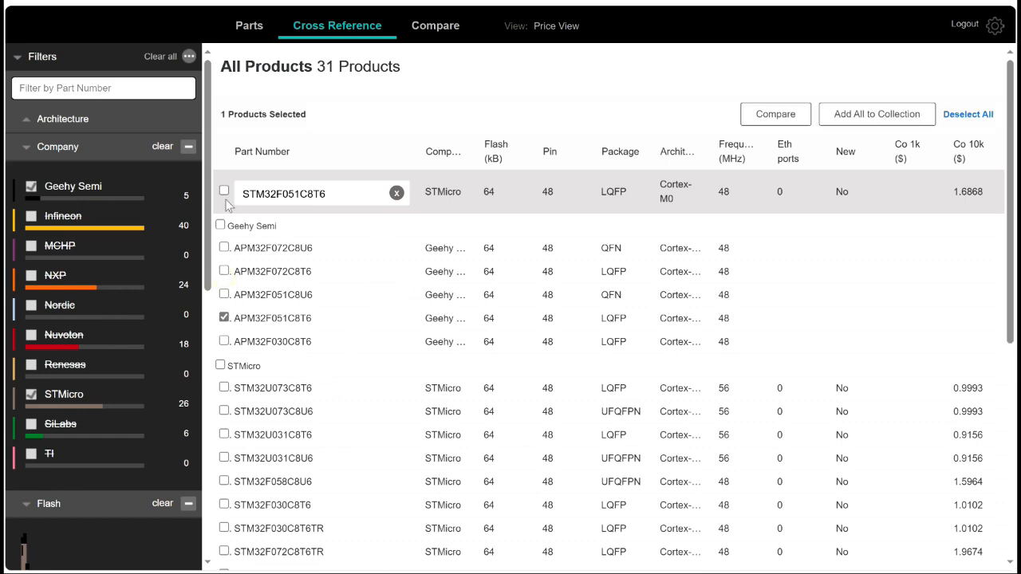
{"action": "left_click", "coordinate": [435, 24]}
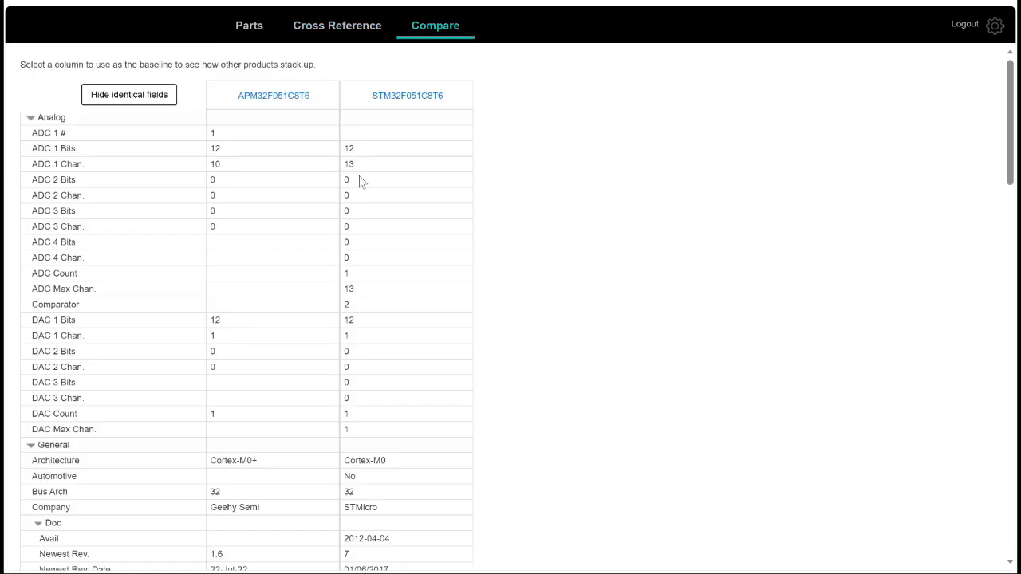
{"action": "scroll", "scroll_direction": "down", "scroll_amount": 3}
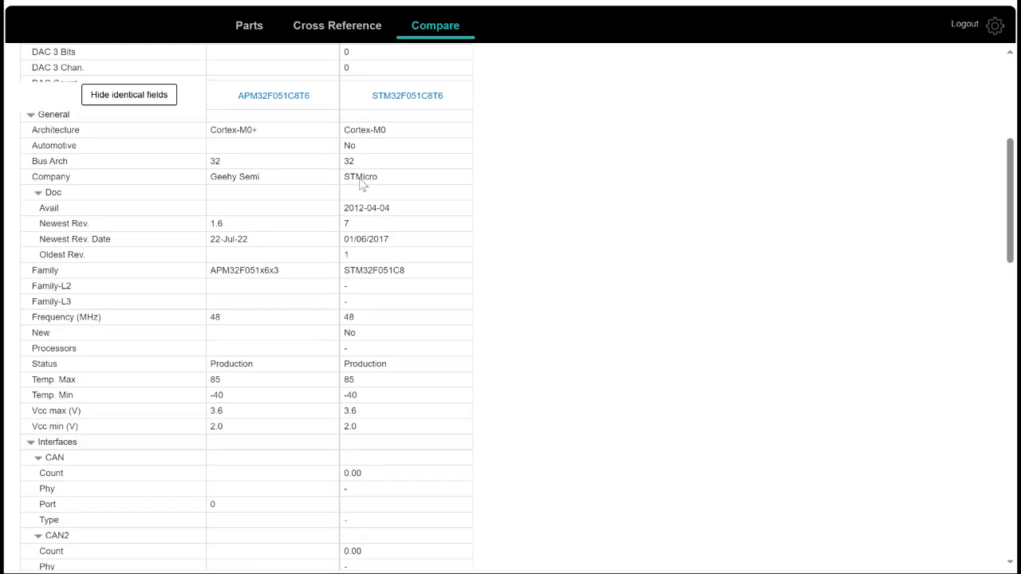
{"action": "scroll", "scroll_direction": "down", "scroll_amount": 3}
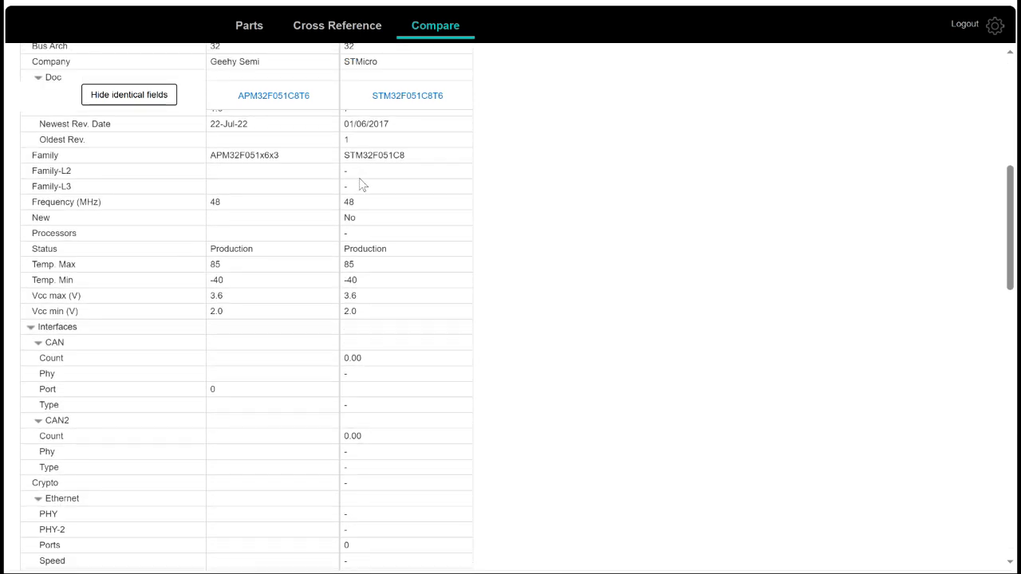
{"action": "scroll", "scroll_direction": "down", "scroll_amount": 3}
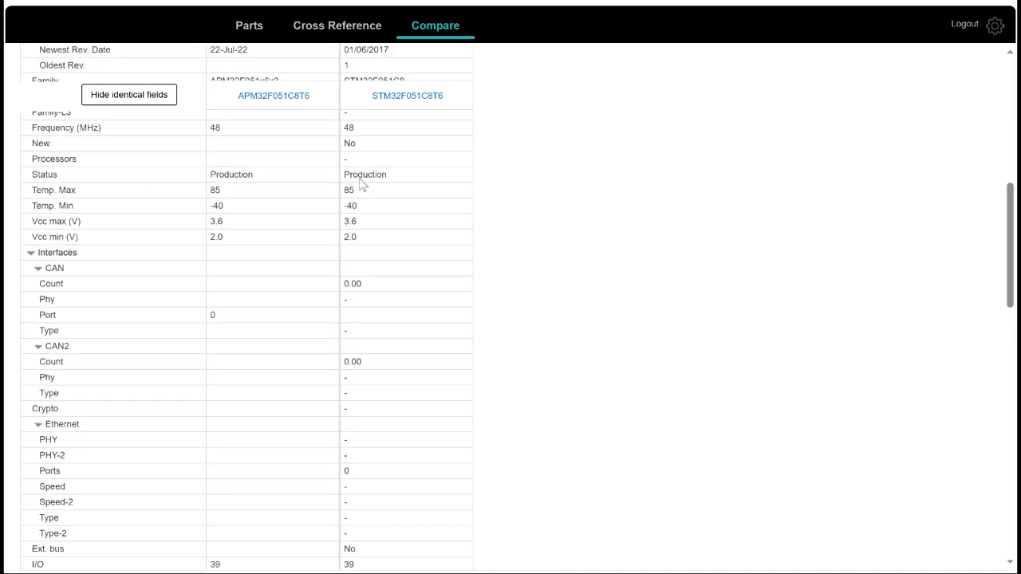
{"action": "scroll", "scroll_direction": "down", "scroll_amount": 3}
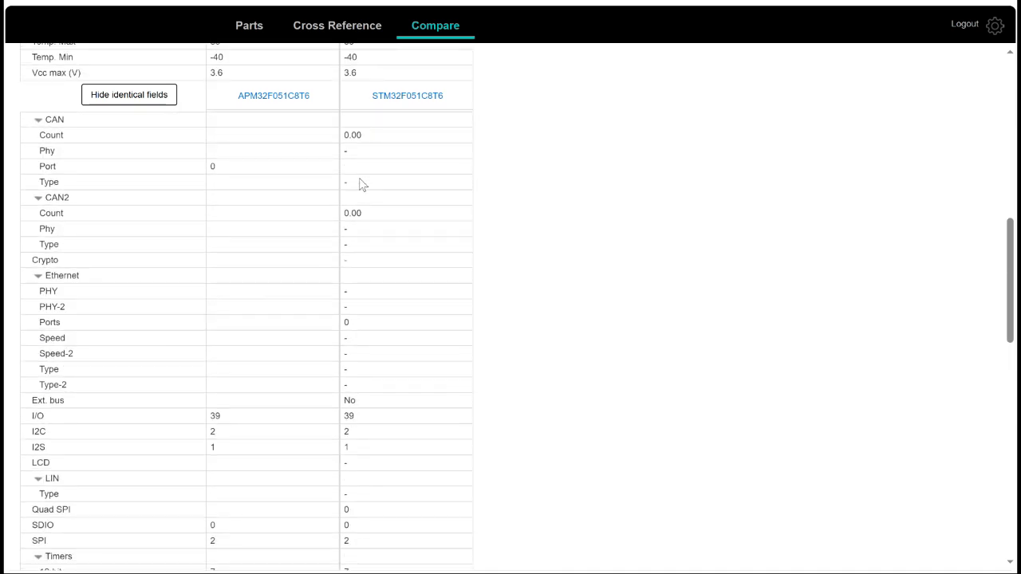
{"action": "scroll", "scroll_direction": "down", "scroll_amount": 3}
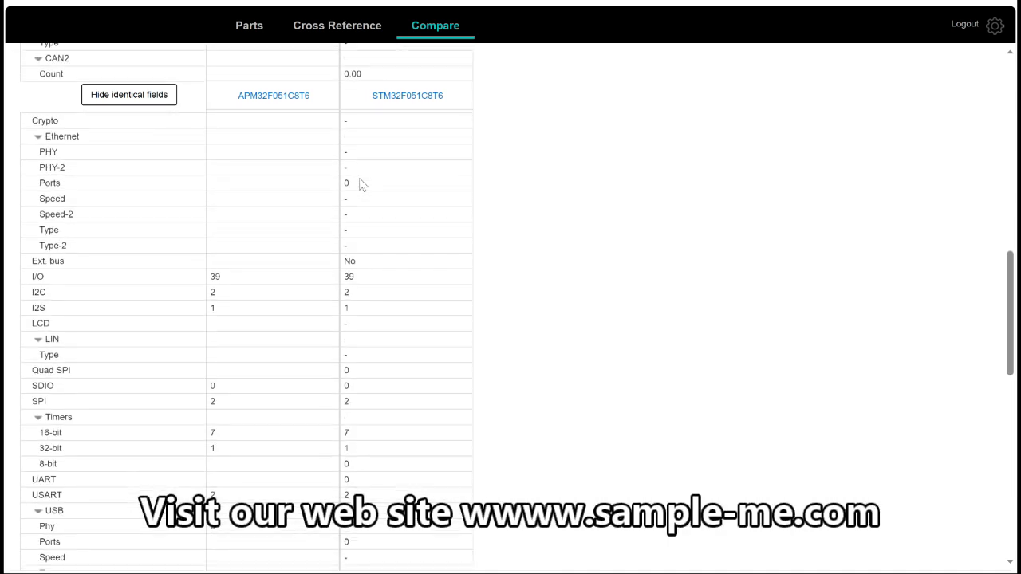